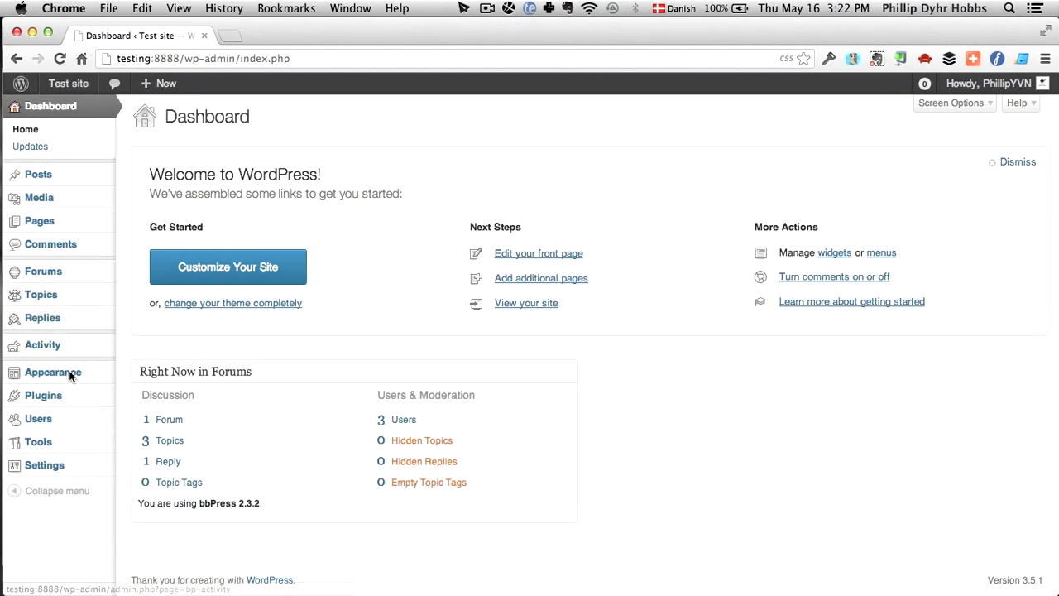
mouse_move(43, 396)
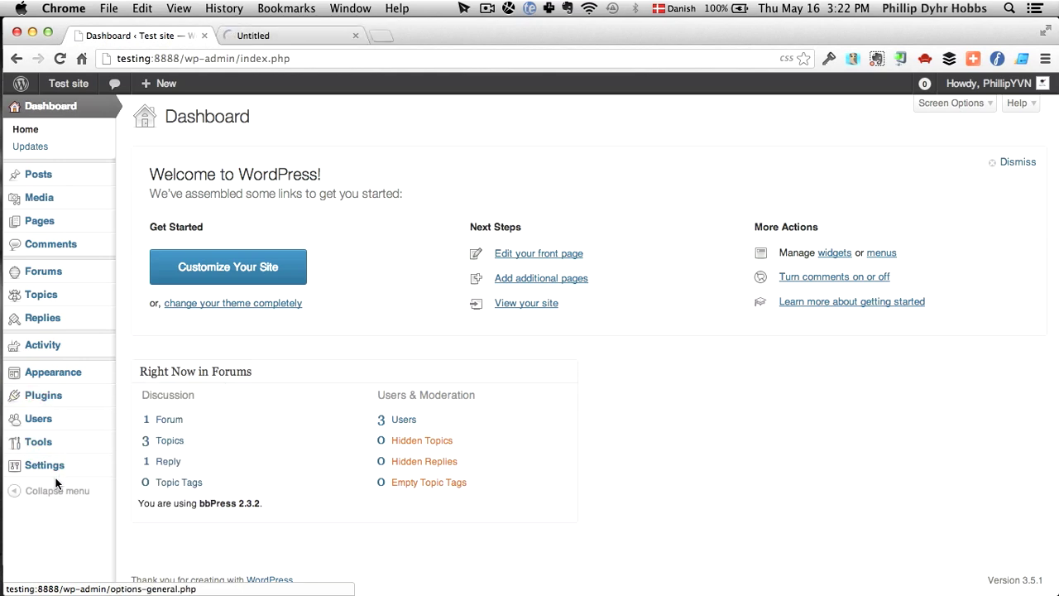
mouse_move(45, 466)
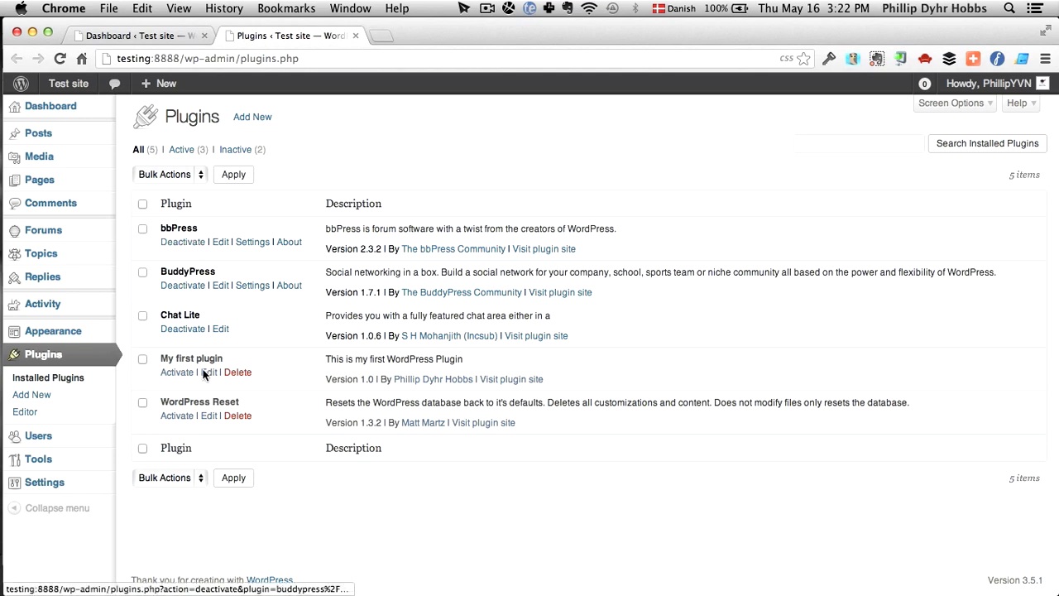
mouse_move(176, 417)
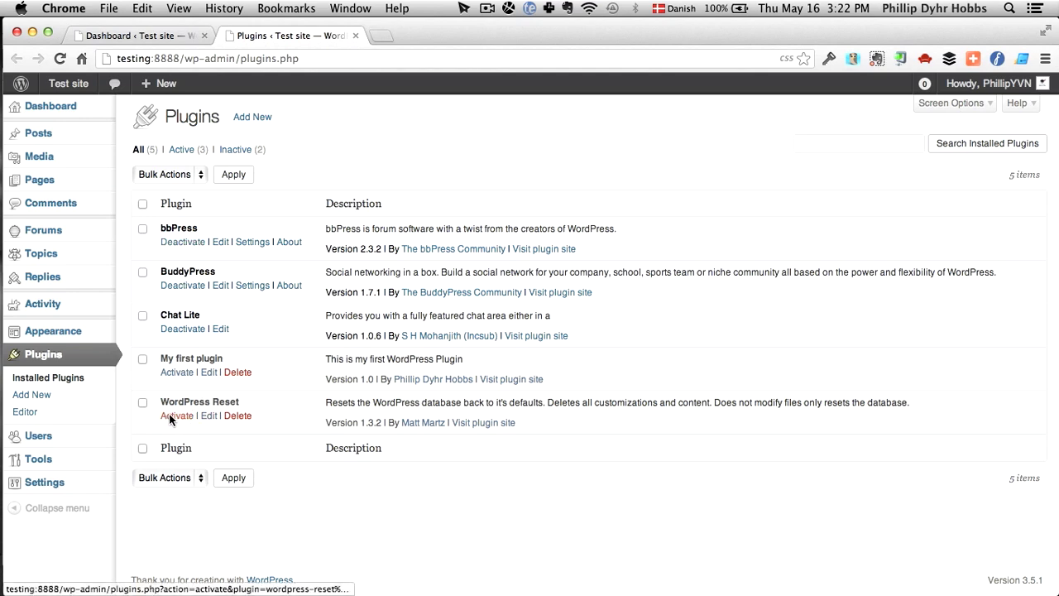
- Activate the WordPress Reset plugin from the Plugins page
click(176, 416)
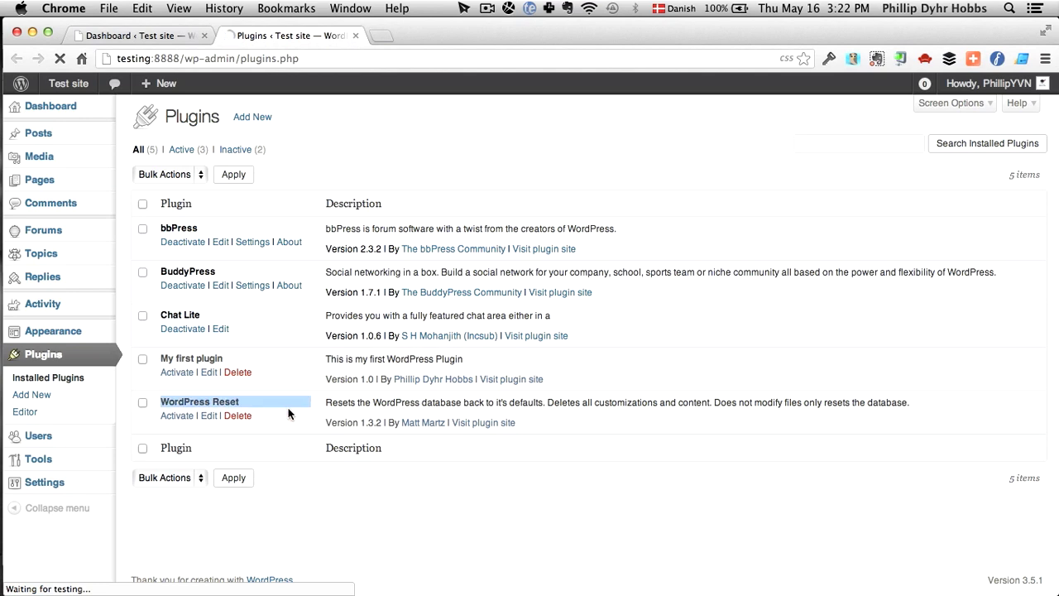
mouse_move(252, 119)
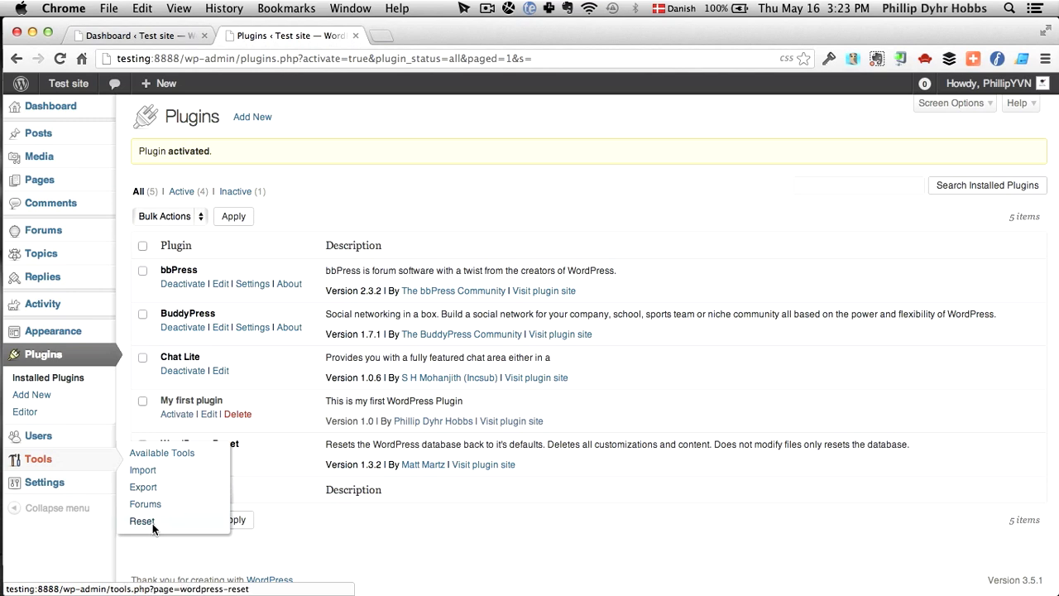
- Go to Tools > Reset and enter 'reset' in the confirmation field
click(132, 523)
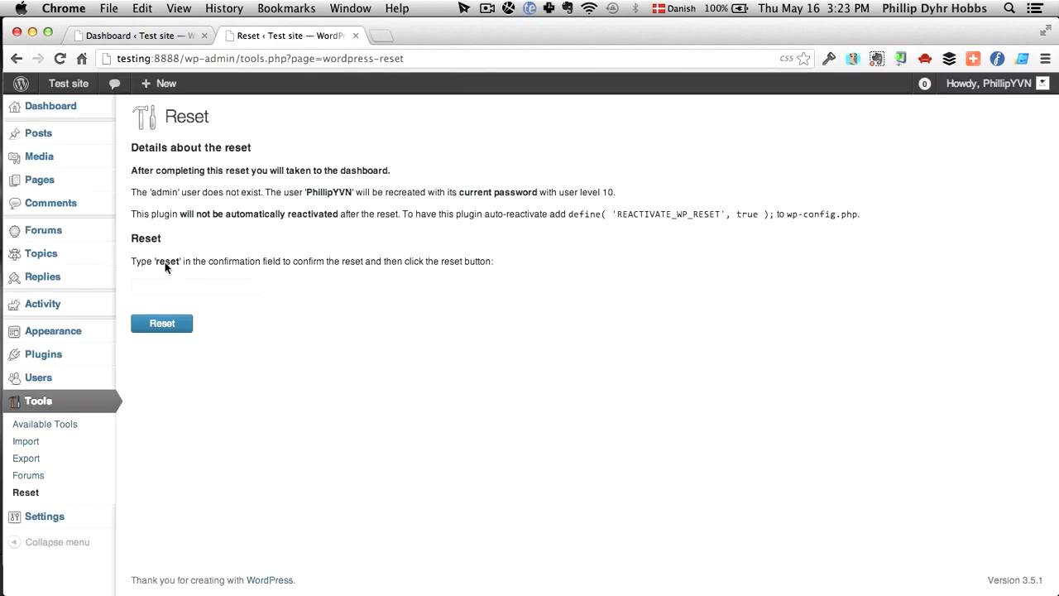
click(197, 286)
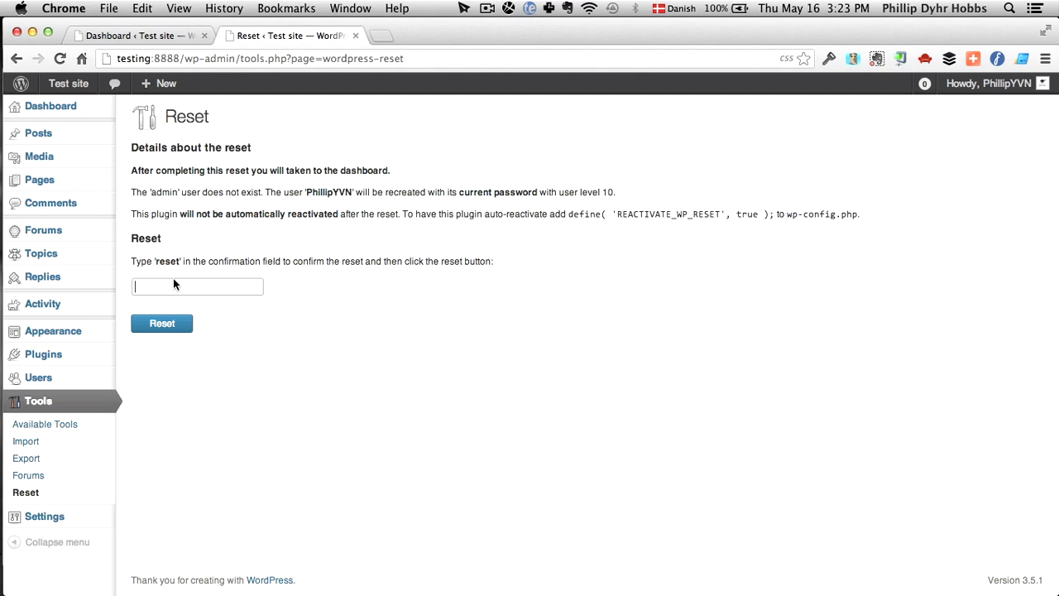
text(reset)
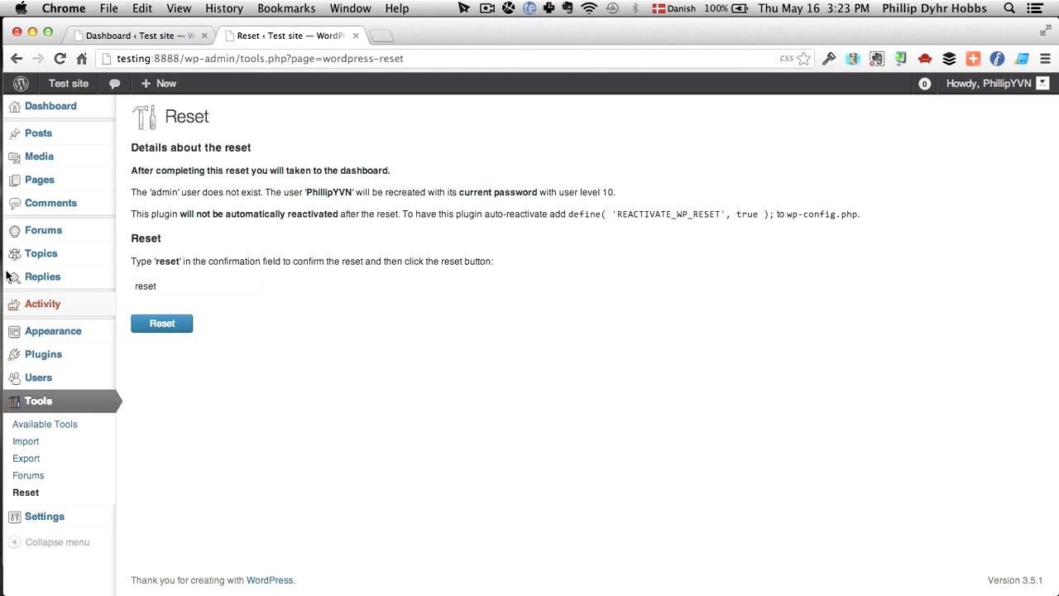
mouse_move(56, 168)
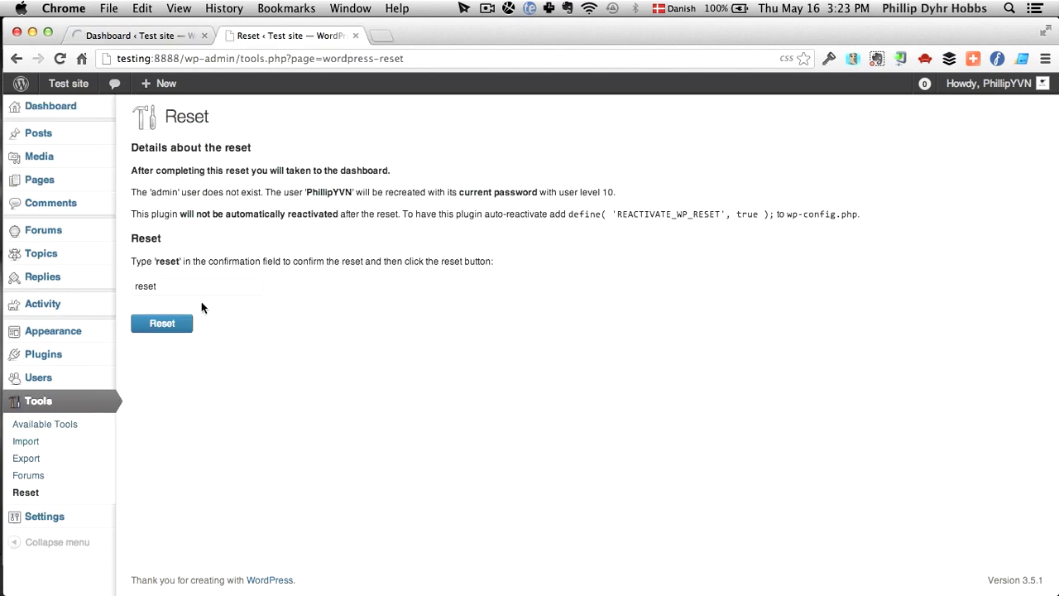
- Run the database reset and confirm the irreversible action in the browser dialog
click(162, 323)
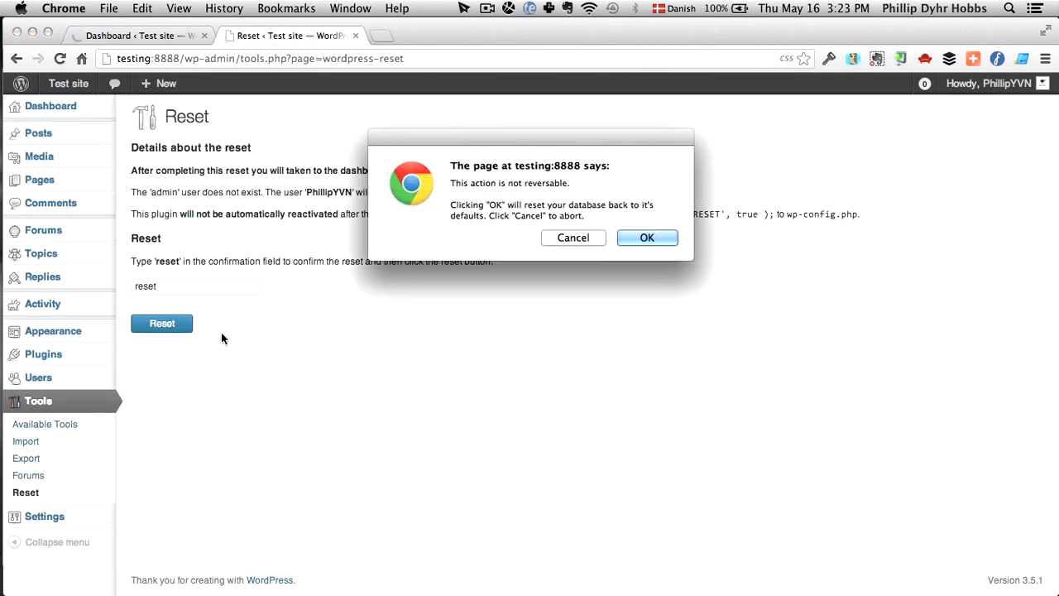
click(647, 238)
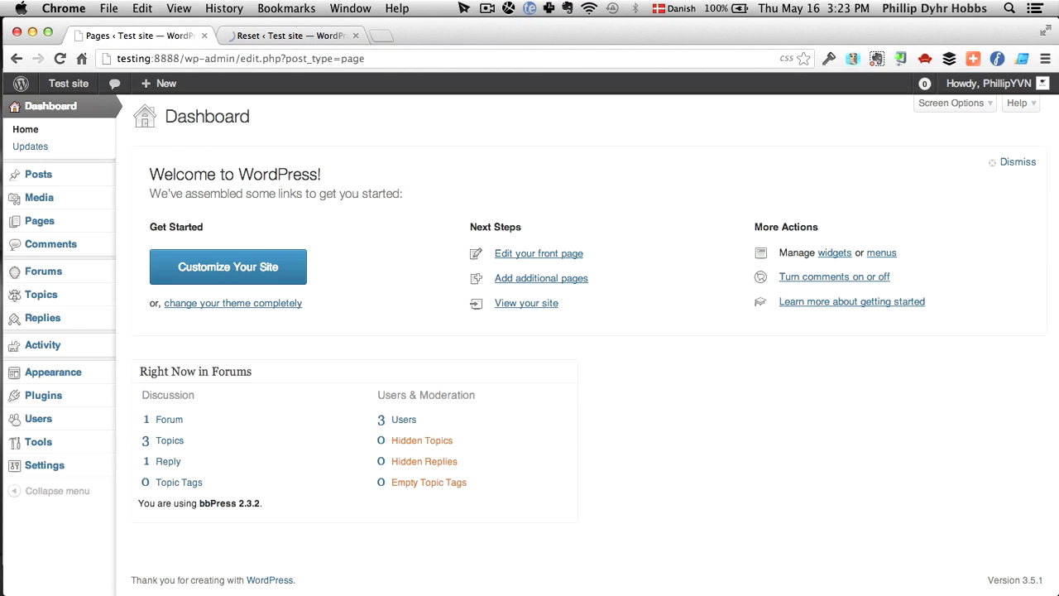
click(39, 220)
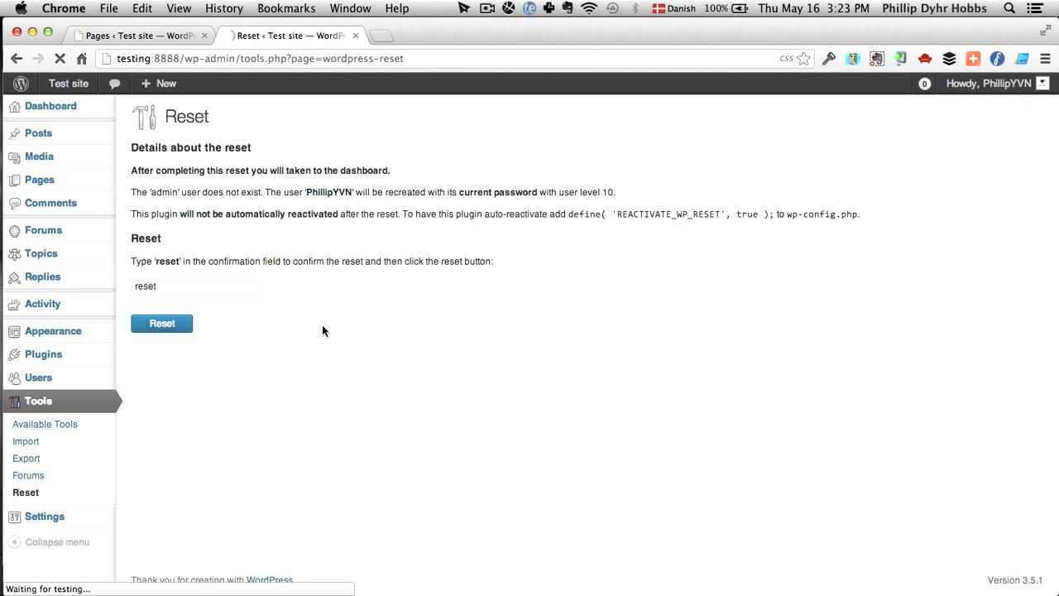
click(162, 323)
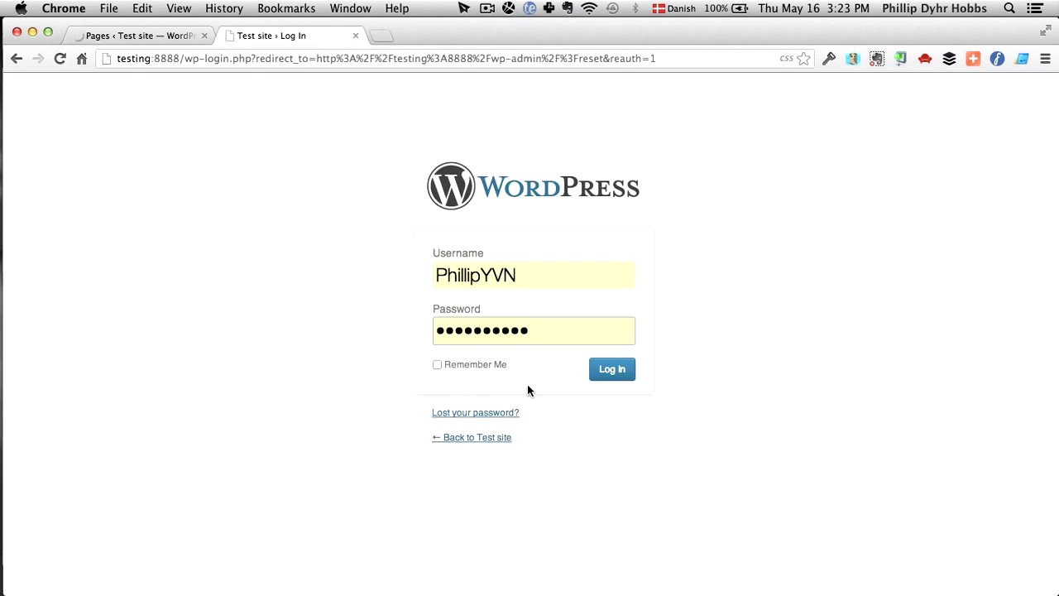
- Log in with the prefilled username and password to reach the fresh default Dashboard
click(613, 369)
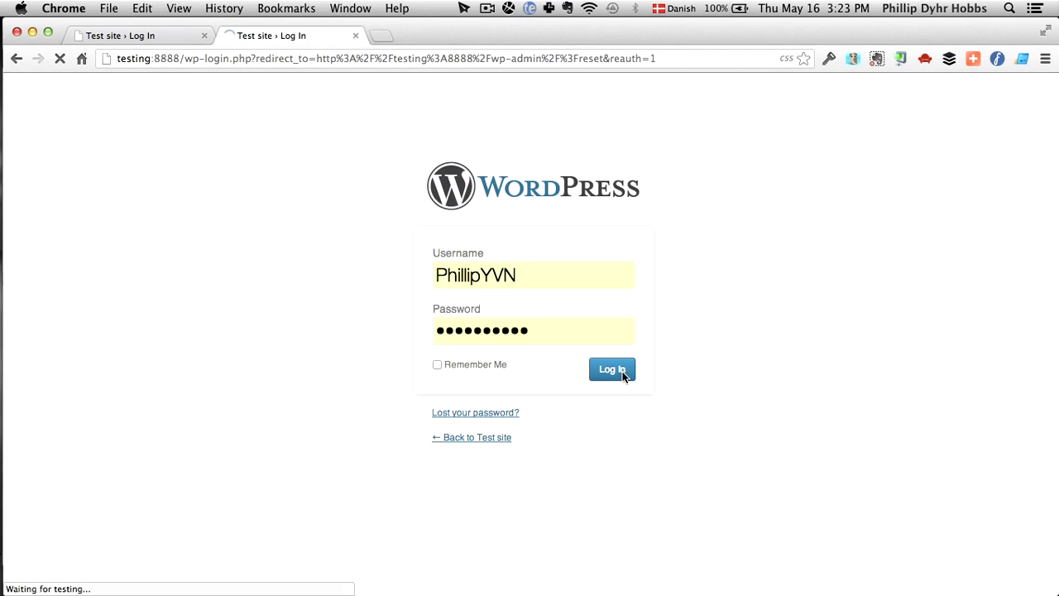
click(613, 369)
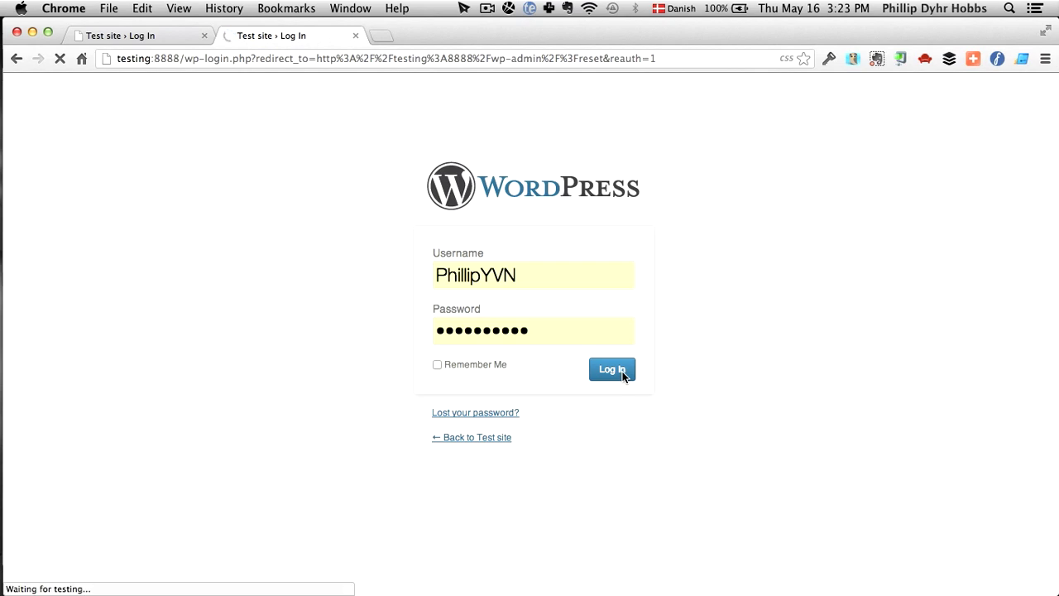
click(612, 369)
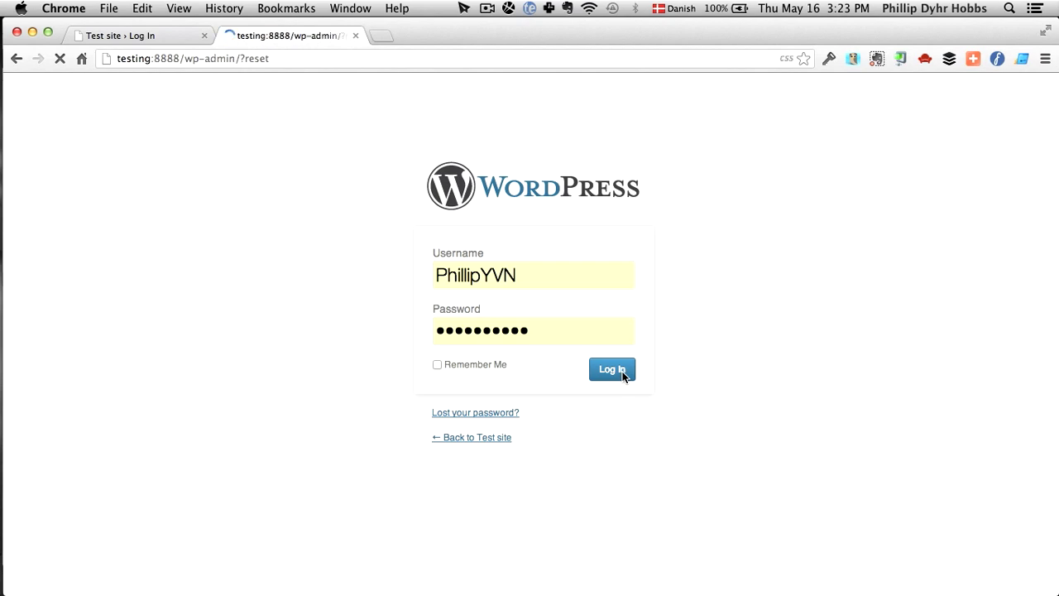
click(612, 369)
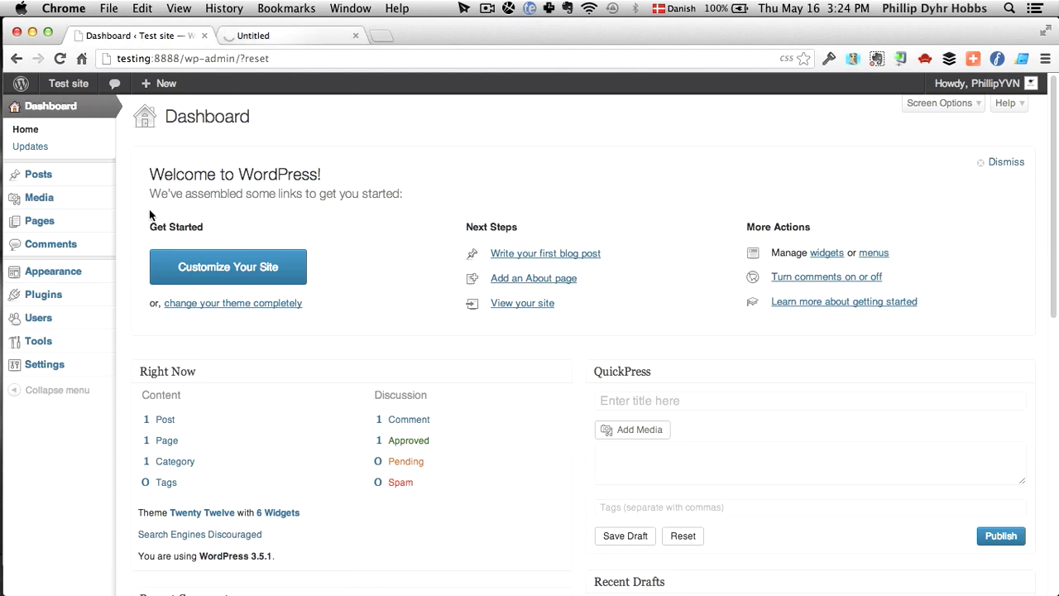
- View the Pages list, now holding only the default Sample Page
click(37, 341)
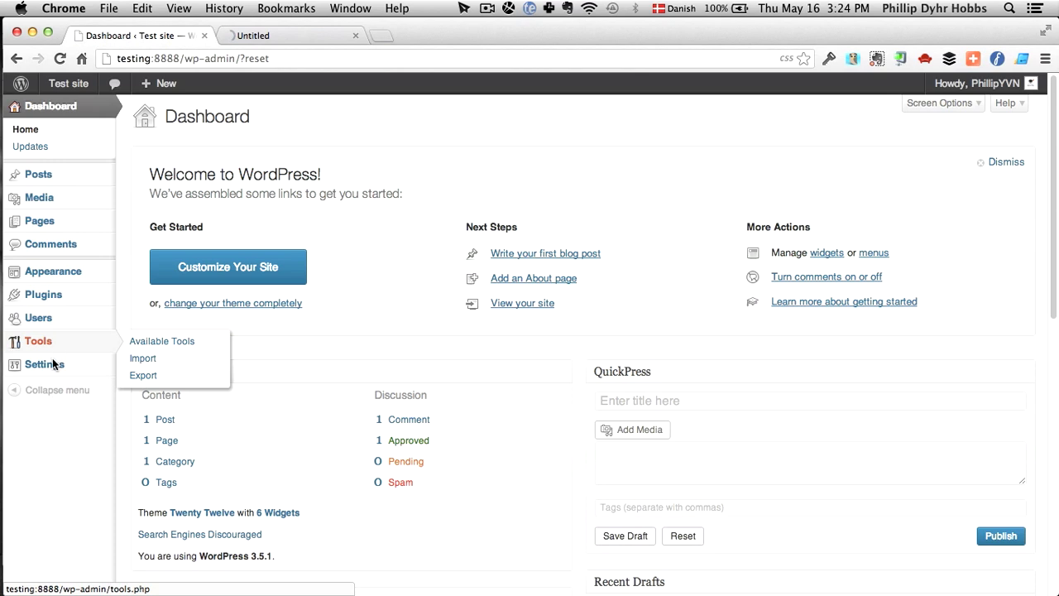
mouse_move(53, 272)
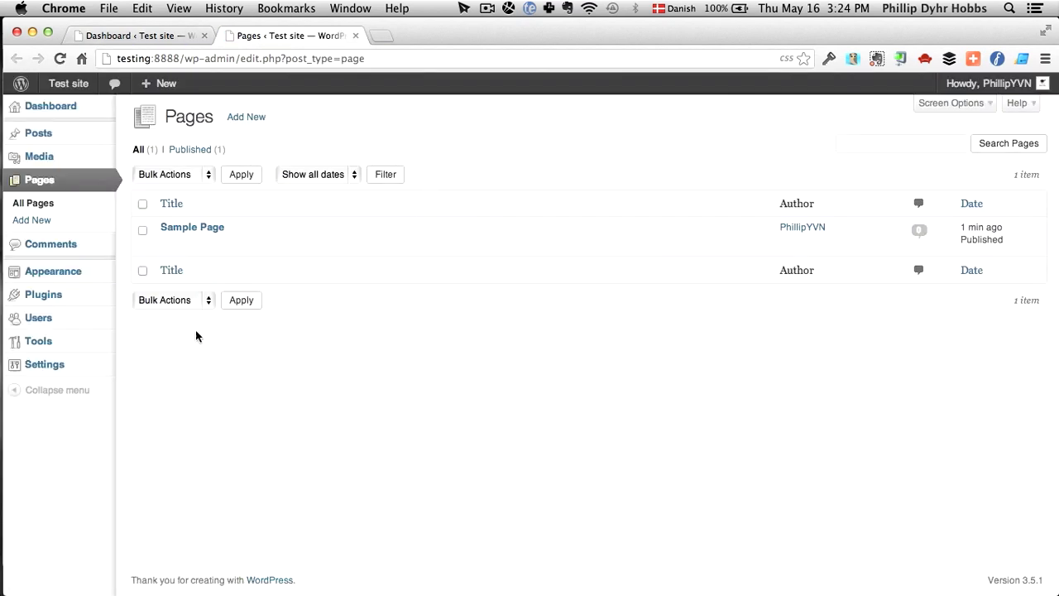
mouse_move(341, 357)
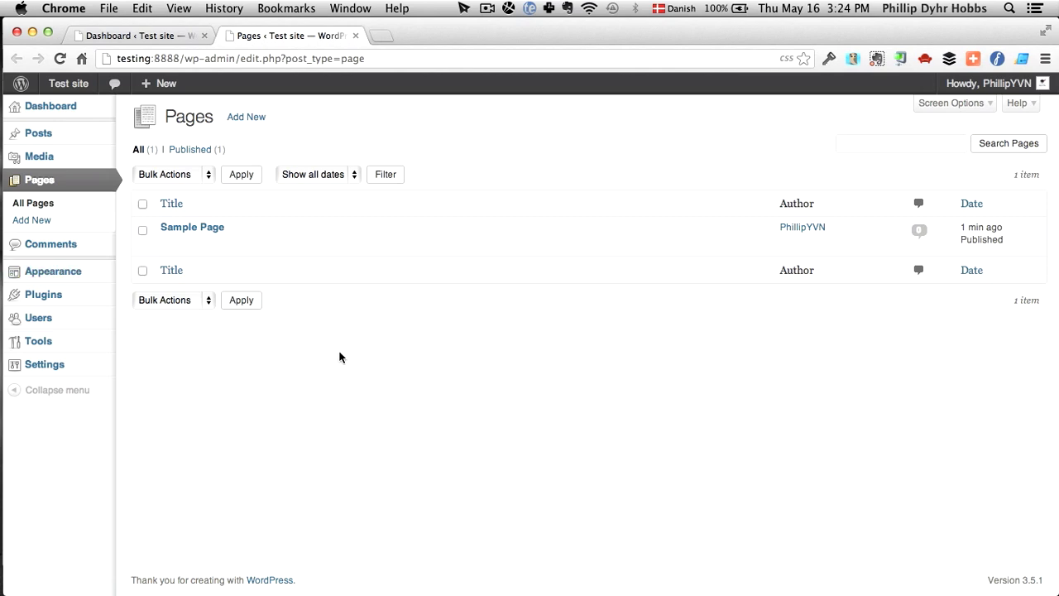